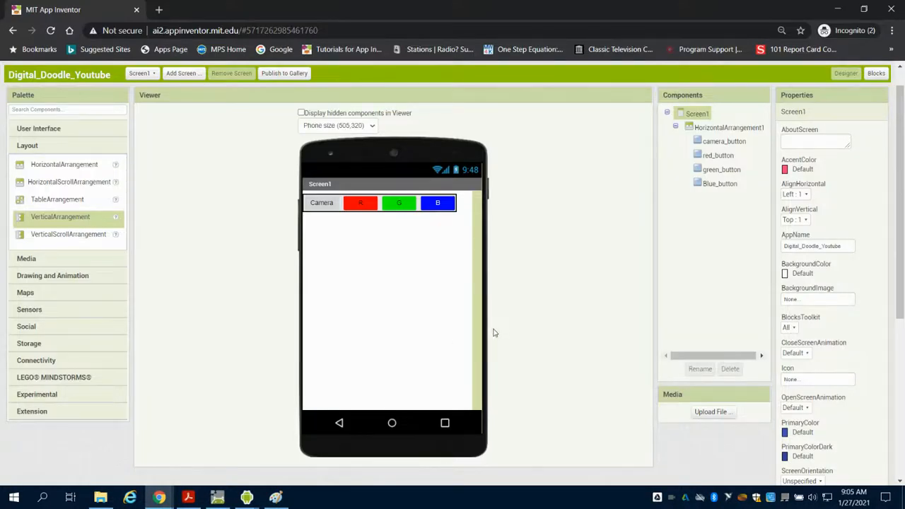
mouse_move(483, 245)
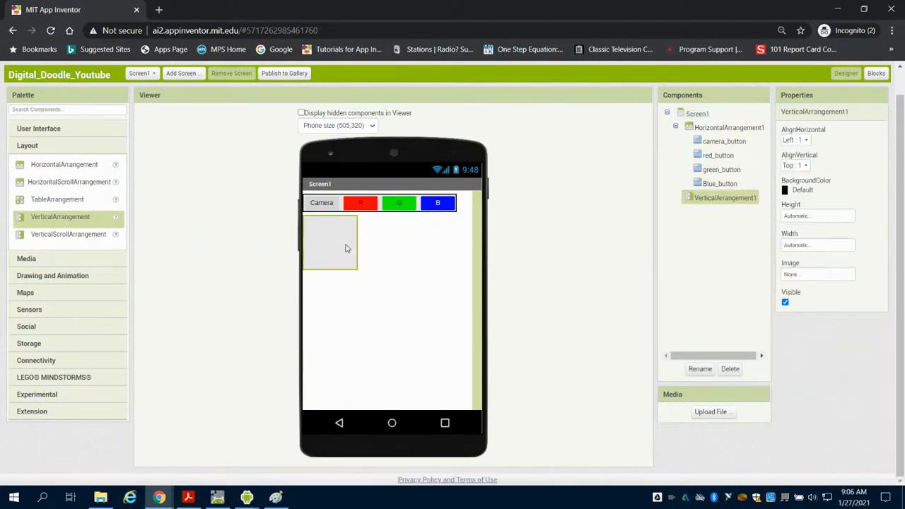
mouse_move(96, 164)
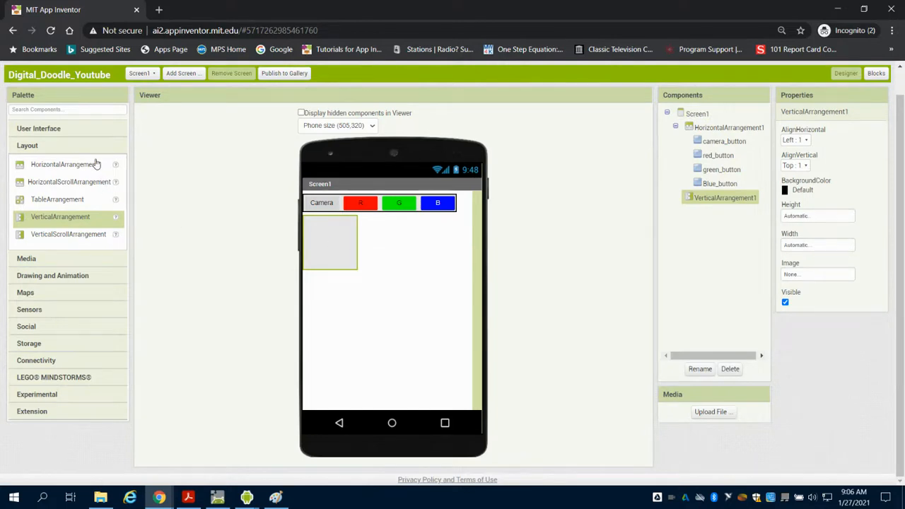
Set VerticalArrangement1's Width to Fill parent so it spans the screen
click(40, 127)
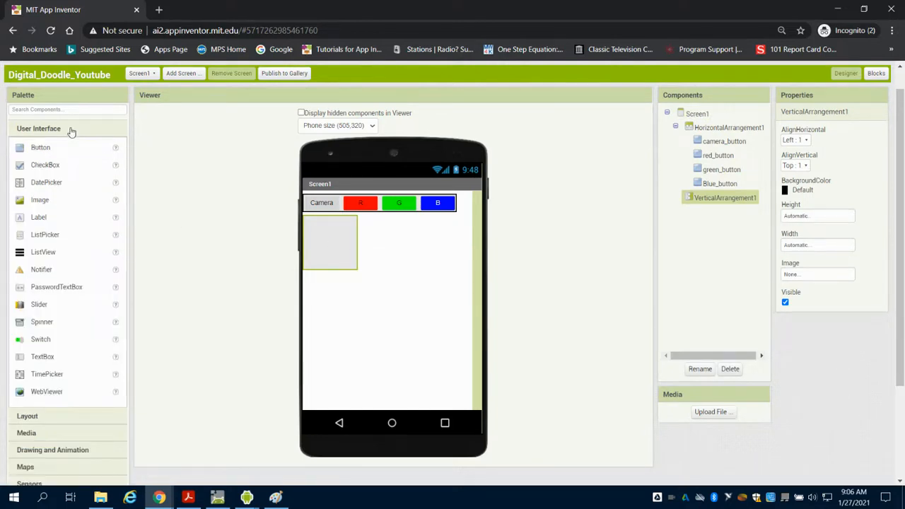
click(817, 245)
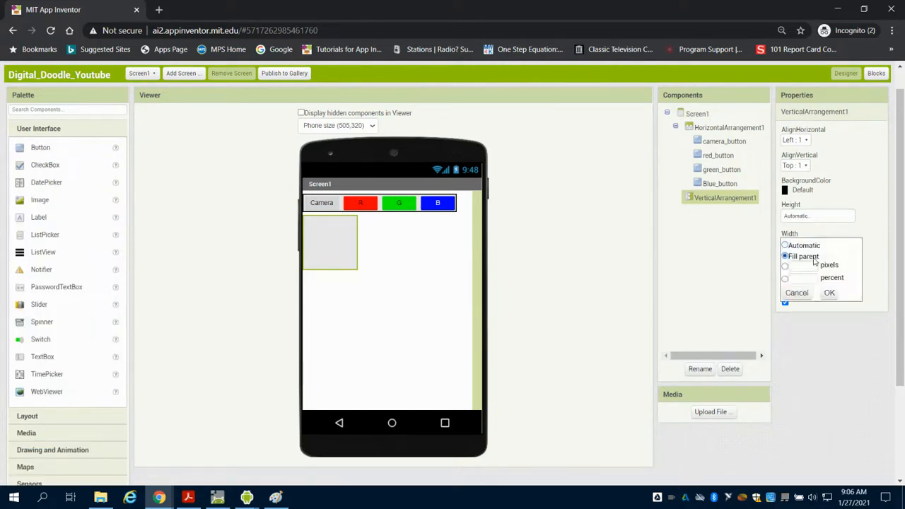
click(828, 291)
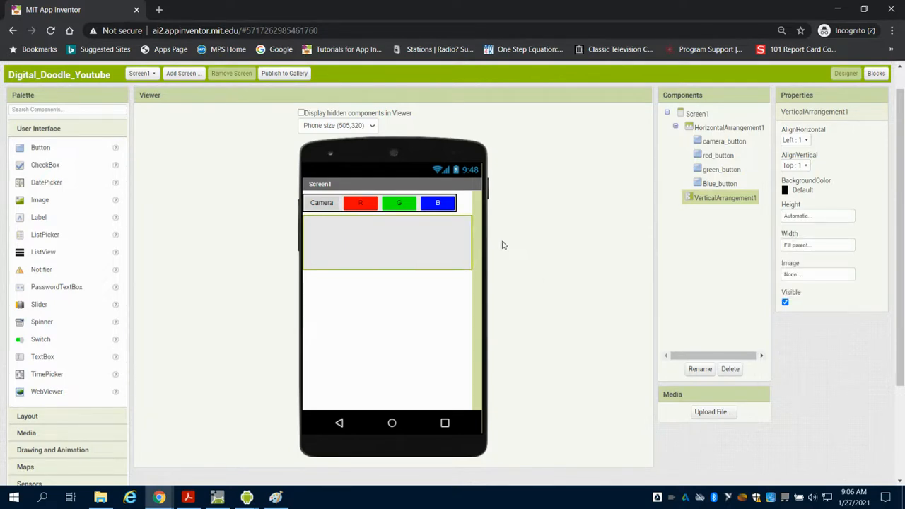
mouse_move(30, 233)
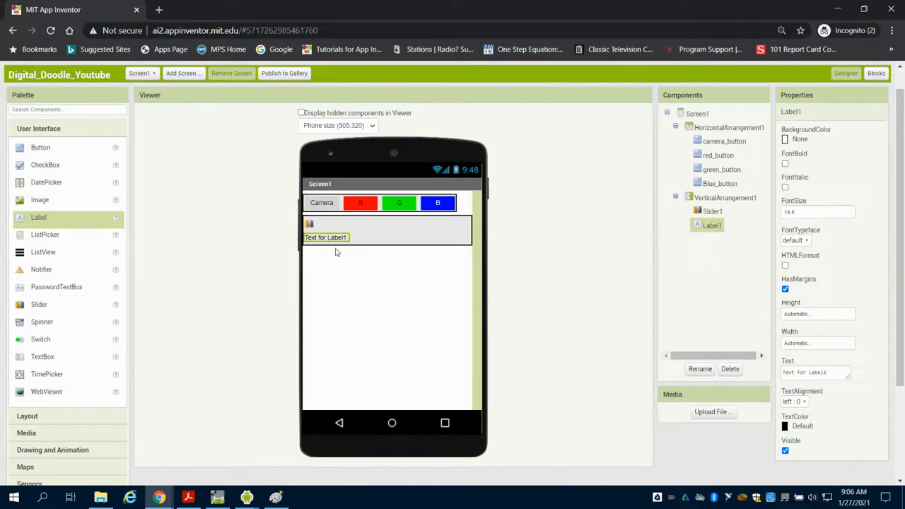
Select Label1's default text so it can be replaced with 'Pen Size'
triple_click(812, 371)
text(Pen Size)
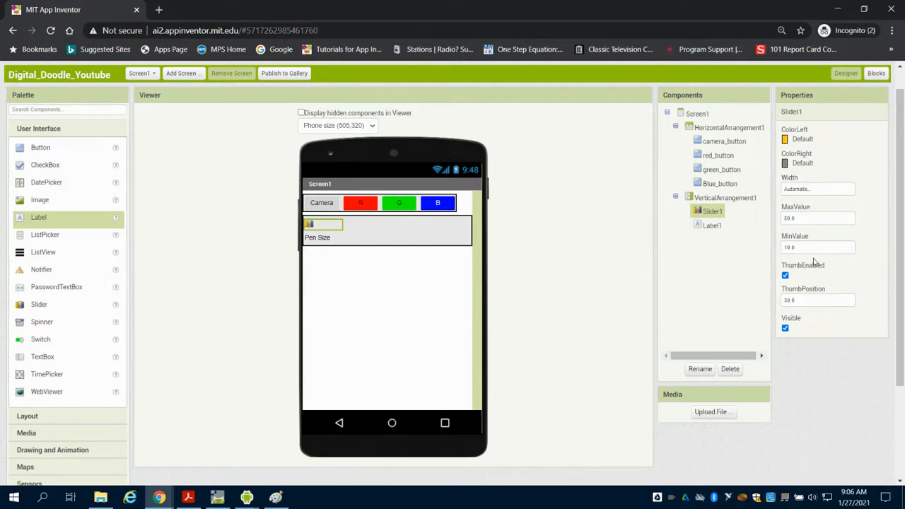
Set Slider1's Width to Fill parent and its MaxValue to 100
click(817, 217)
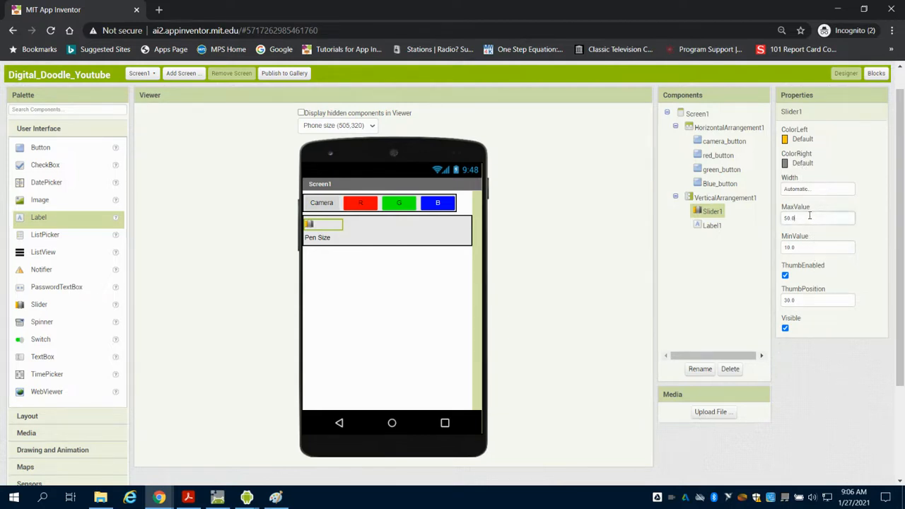
click(817, 189)
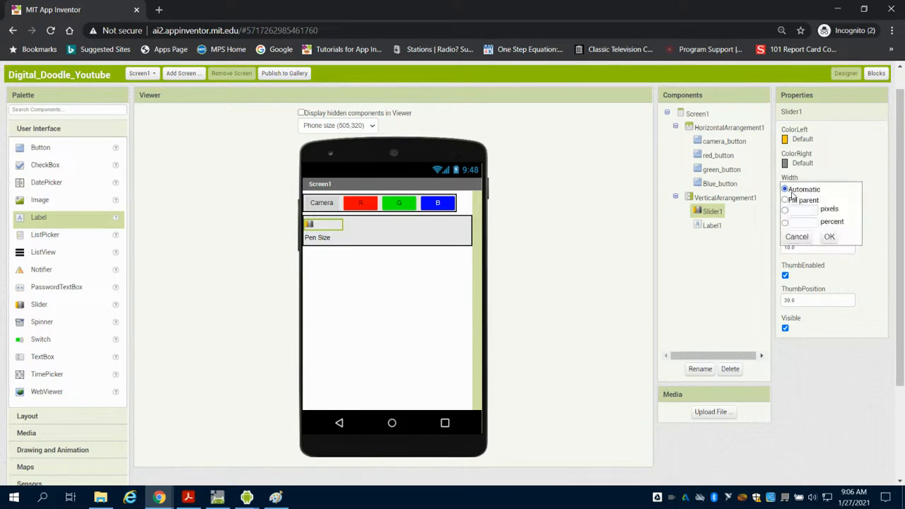
click(784, 200)
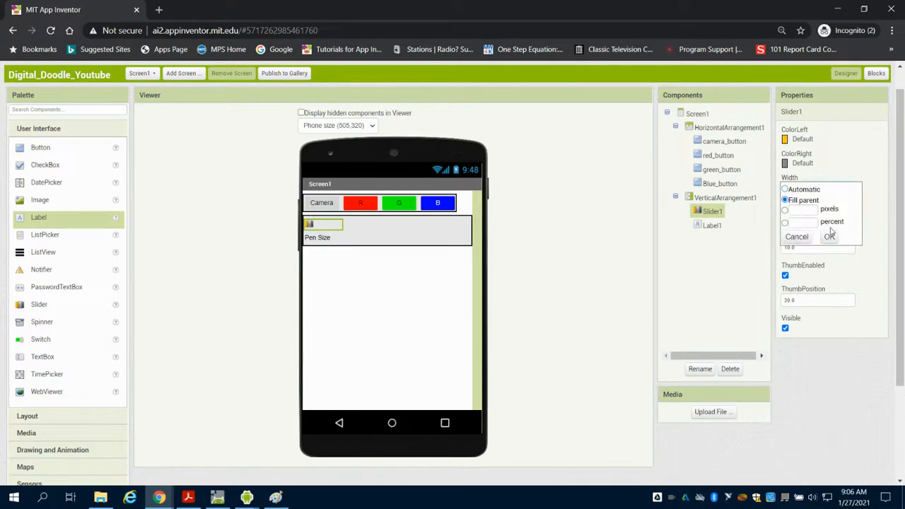
click(828, 236)
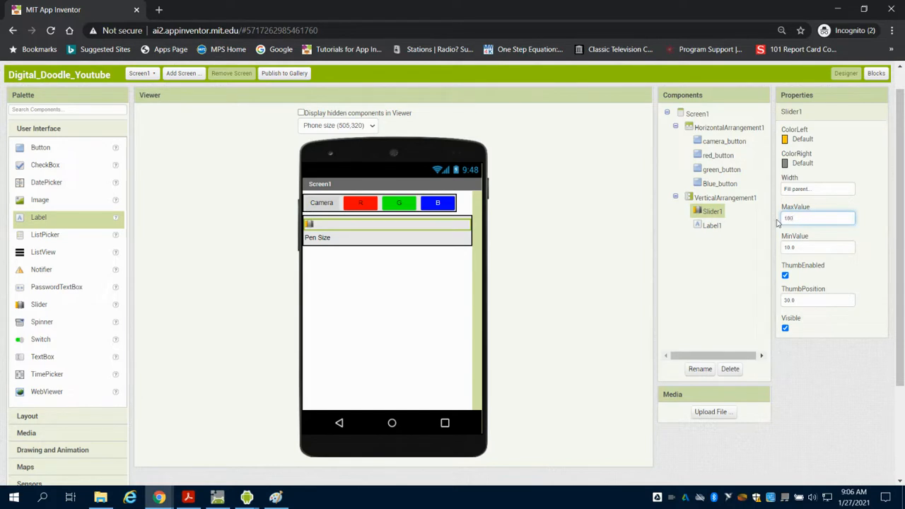
click(817, 246)
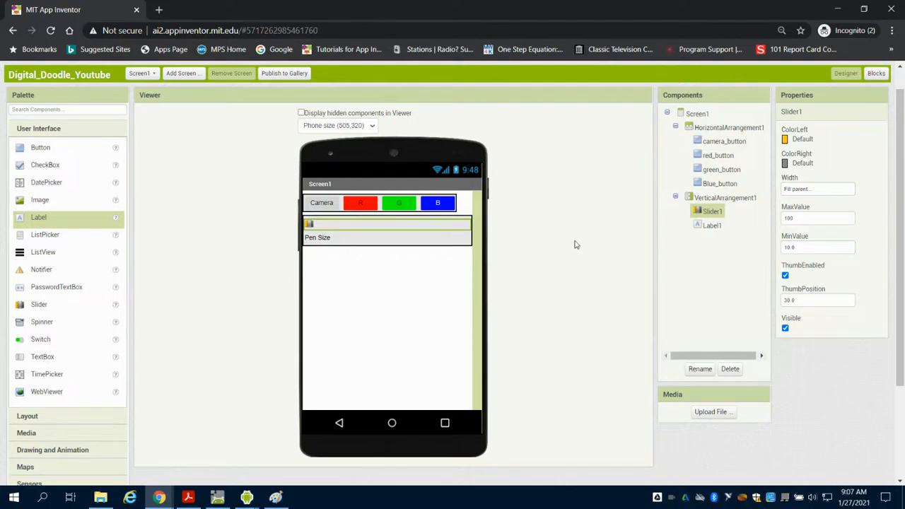
mouse_move(376, 276)
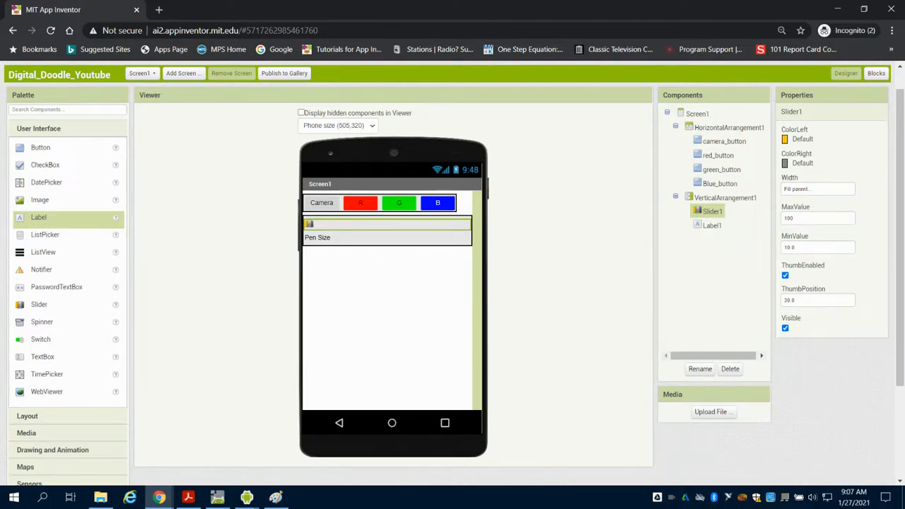
Switch the palette to Drawing and Animation to reach the Canvas component
scroll(down, 3)
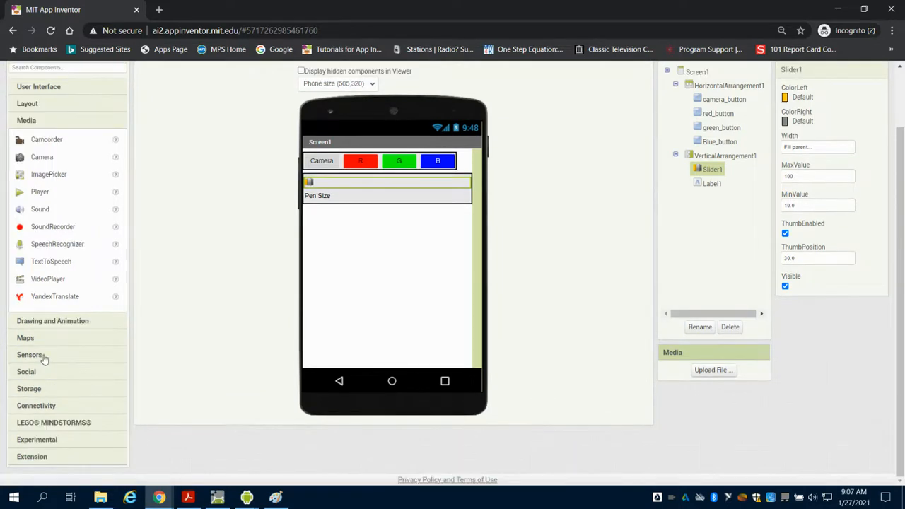
mouse_move(59, 328)
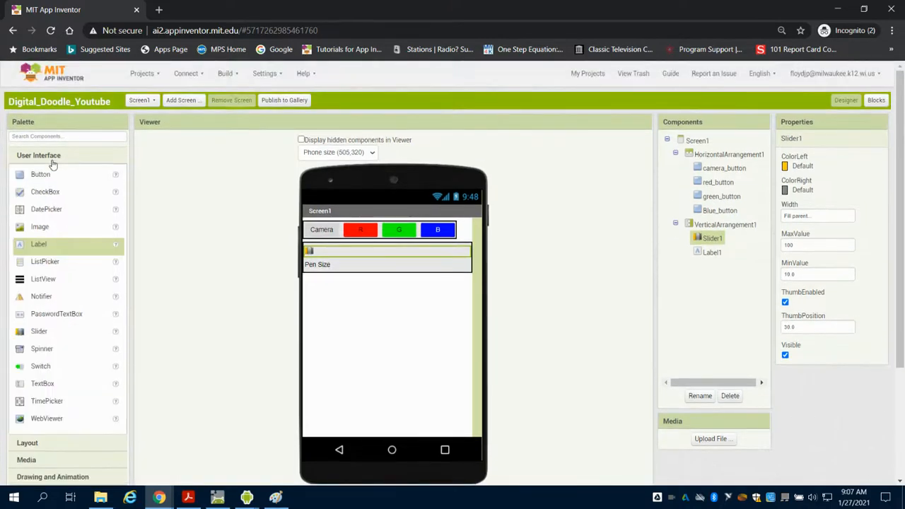
mouse_move(58, 345)
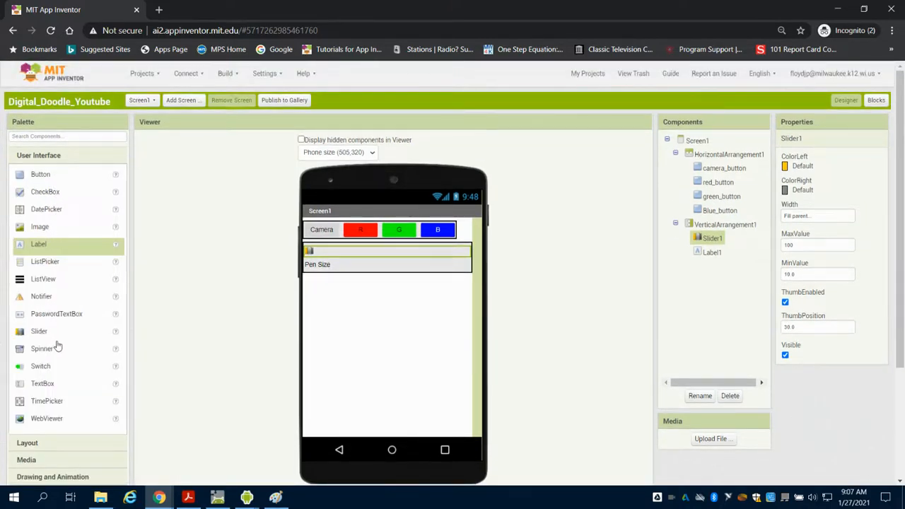
click(27, 172)
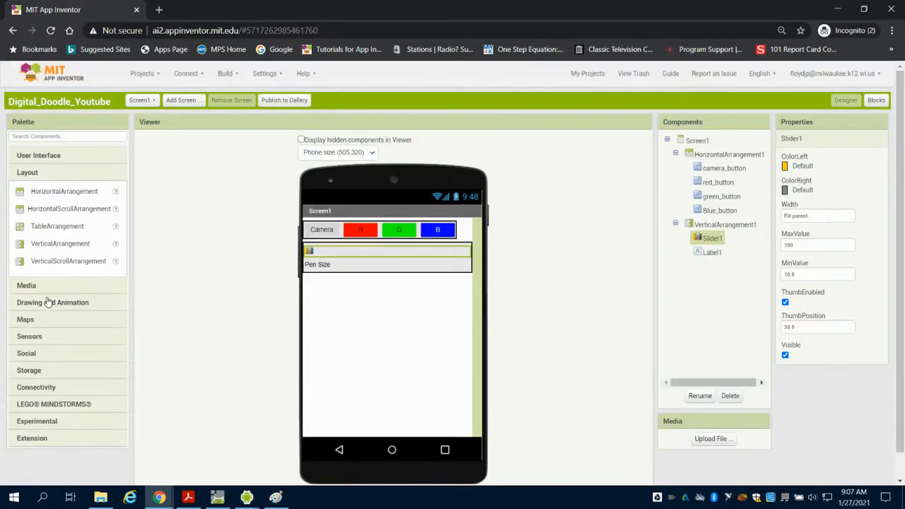
click(52, 302)
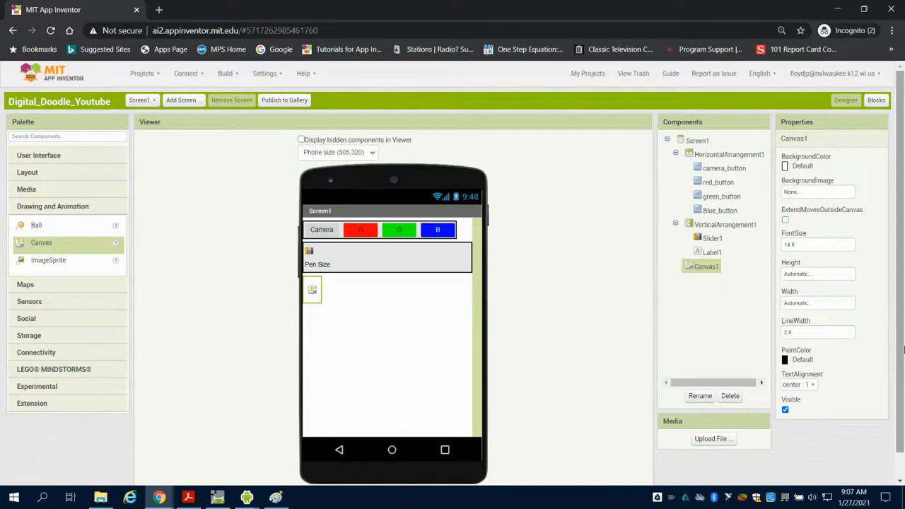
mouse_move(474, 277)
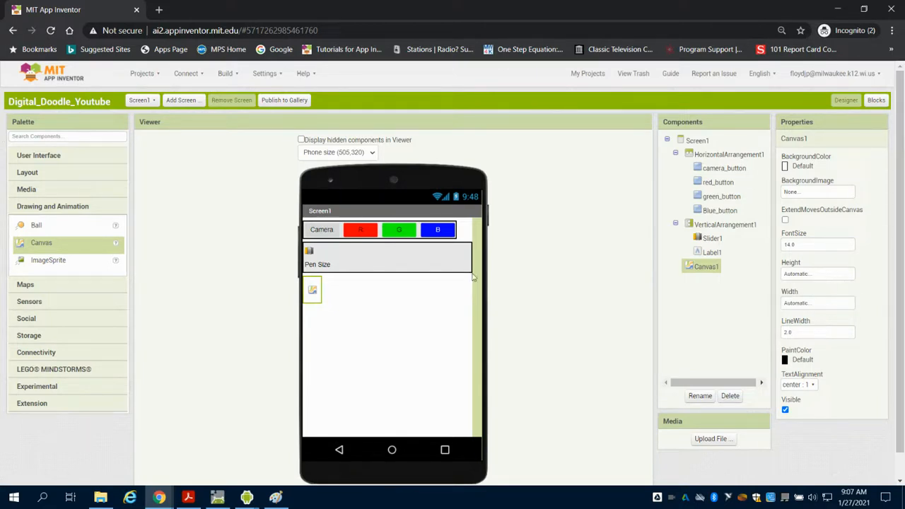
Set Canvas1's Height and Width to Fill parent
click(816, 274)
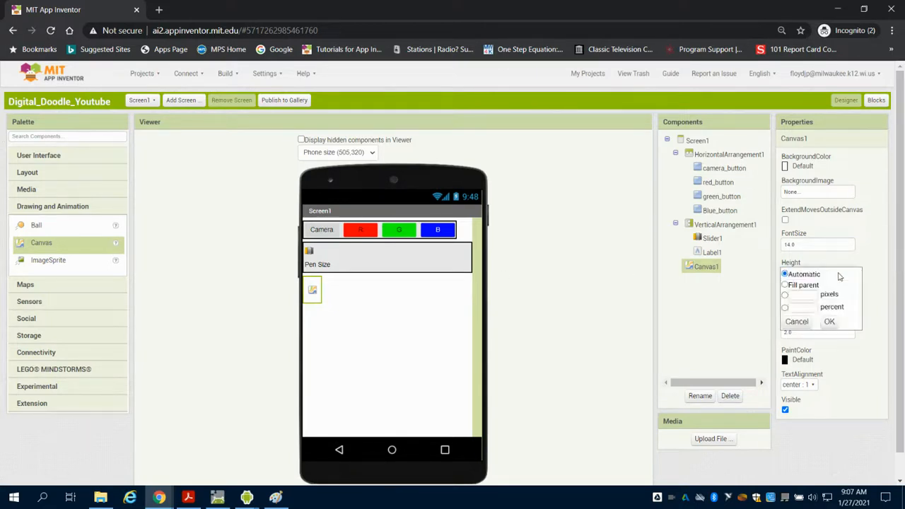
click(828, 321)
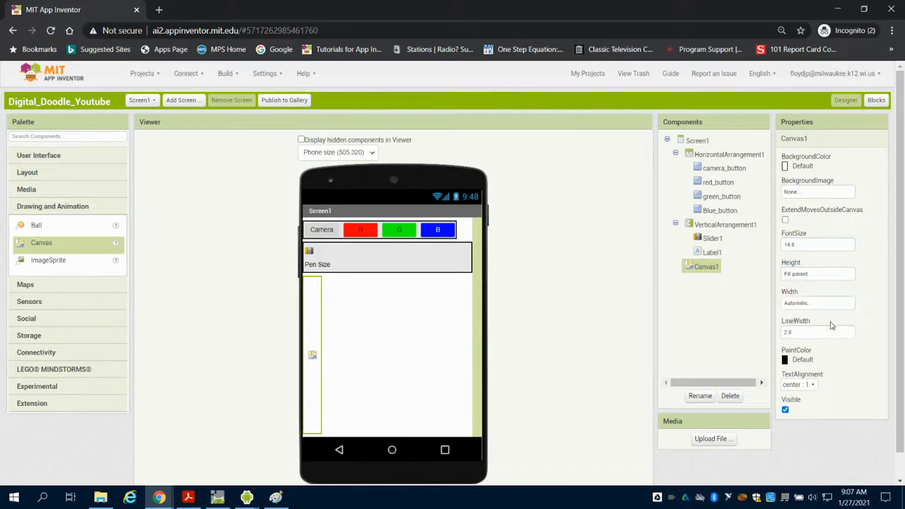
click(817, 302)
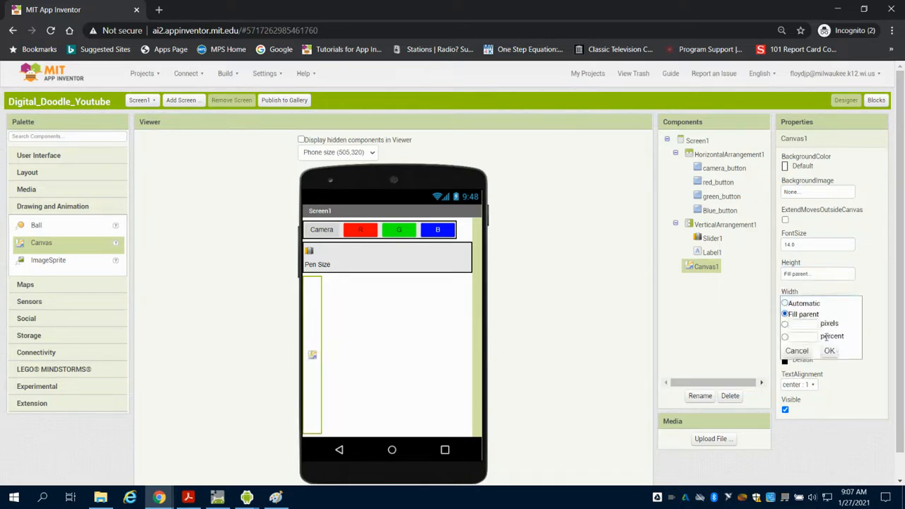
click(829, 351)
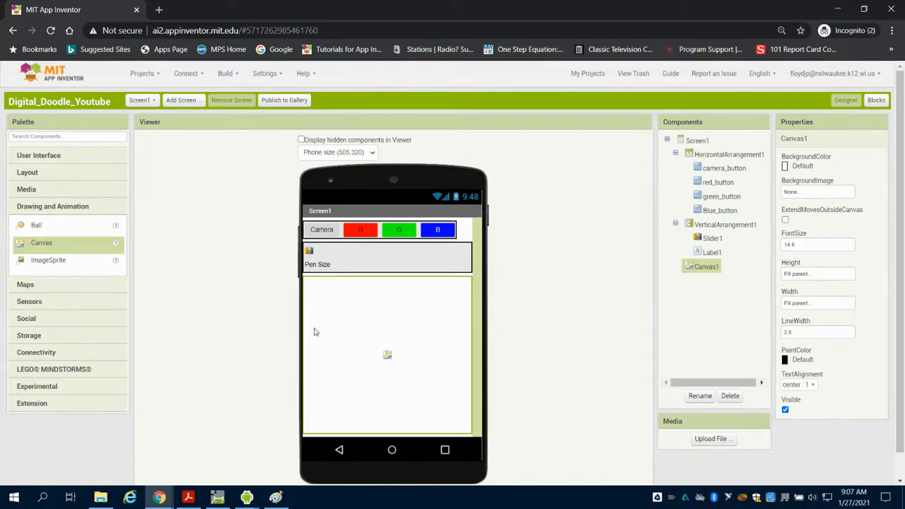
mouse_move(320, 300)
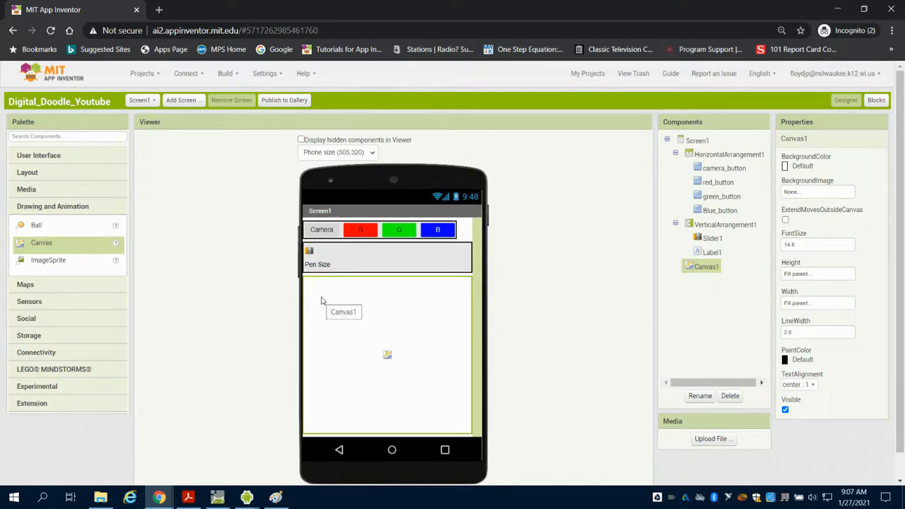
mouse_move(195, 282)
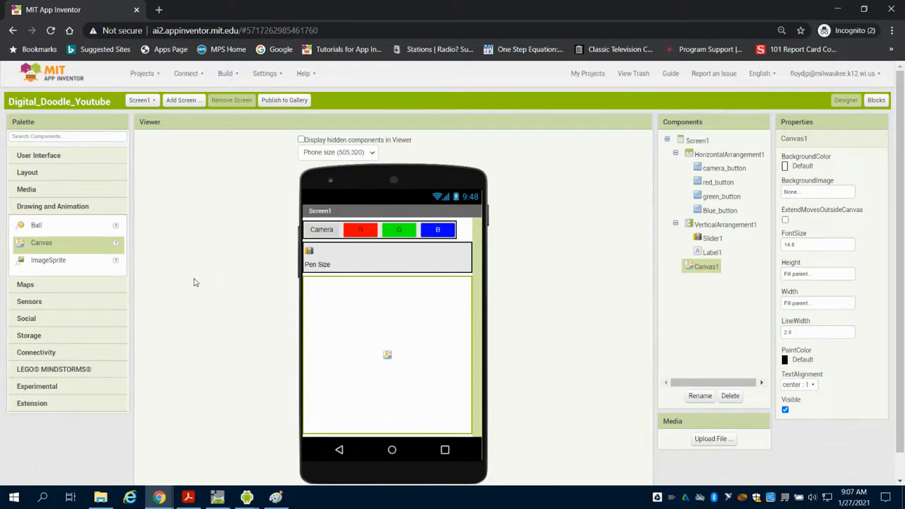
mouse_move(171, 226)
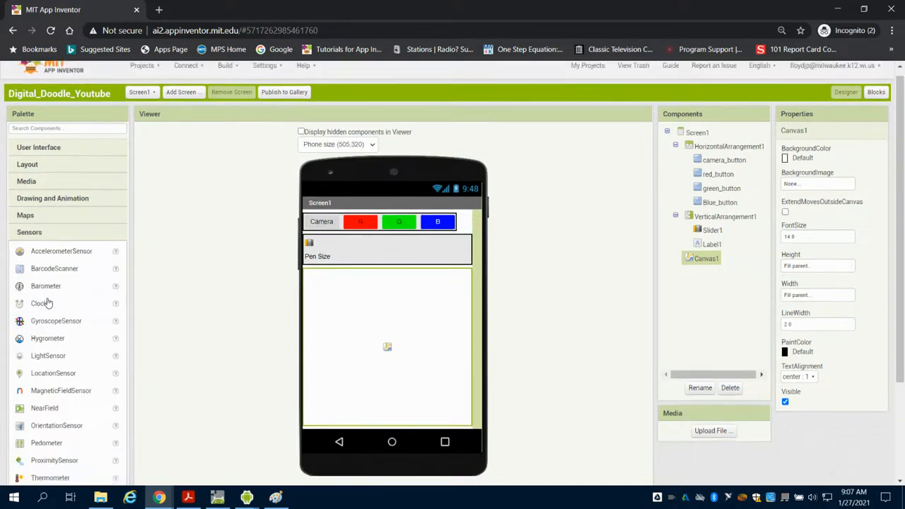
Add AccelerometerSensor1 from Sensors, then bring up Media to add the Camera
drag(63, 251, 393, 304)
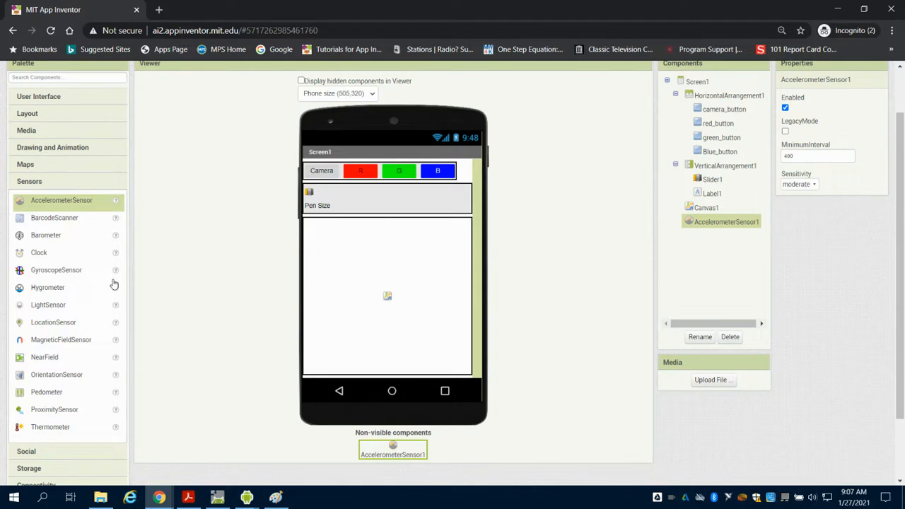
mouse_move(91, 274)
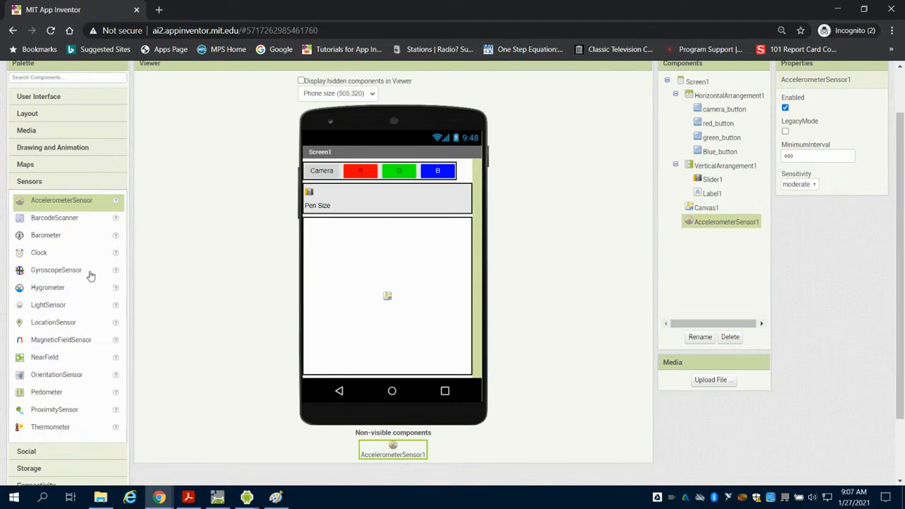
mouse_move(80, 275)
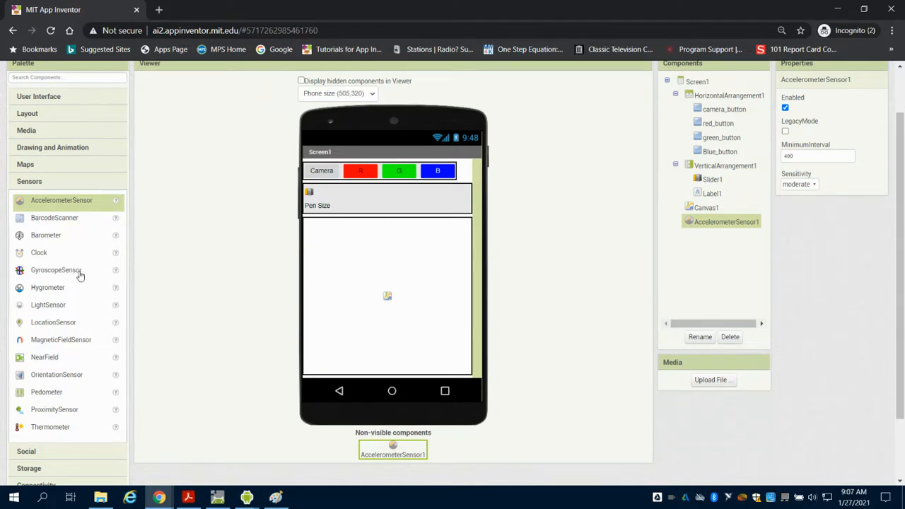
mouse_move(71, 267)
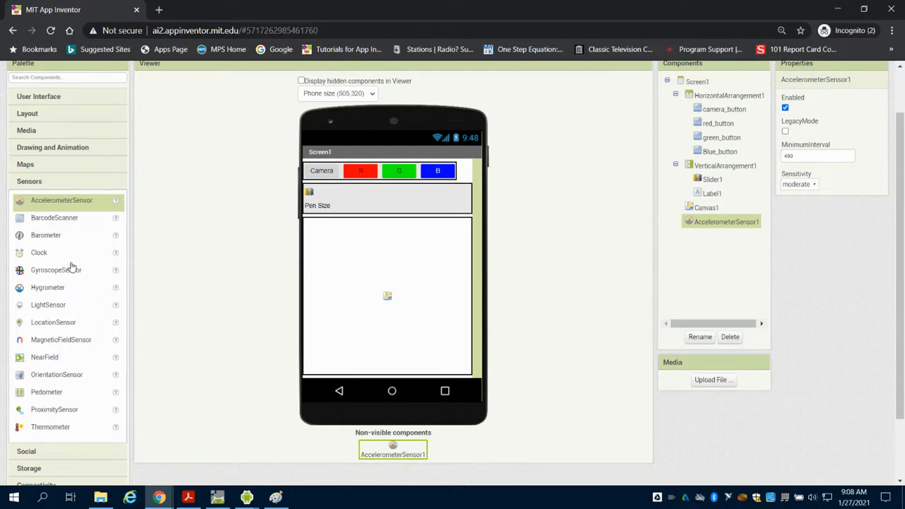
click(38, 96)
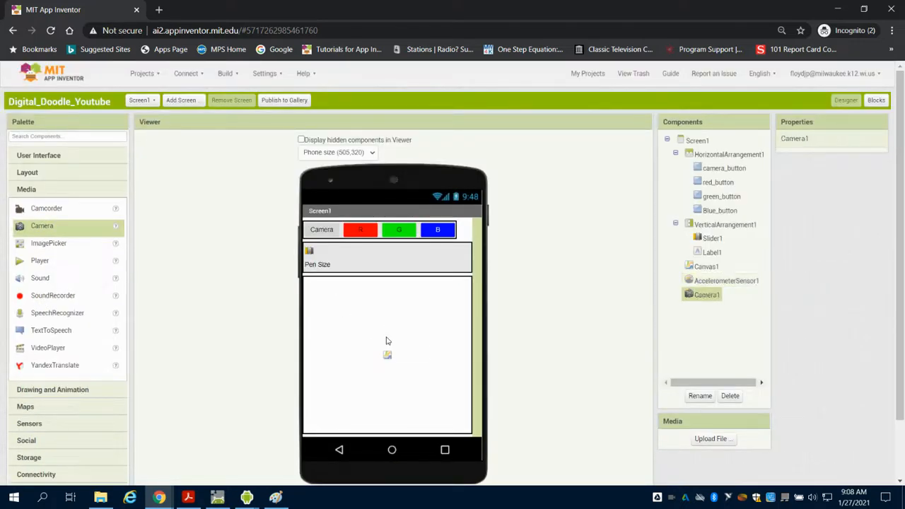
mouse_move(379, 344)
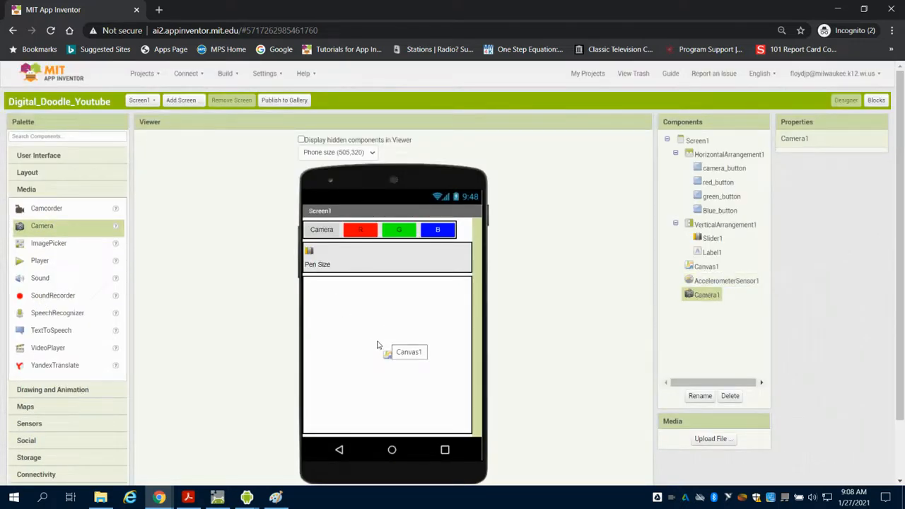
mouse_move(489, 341)
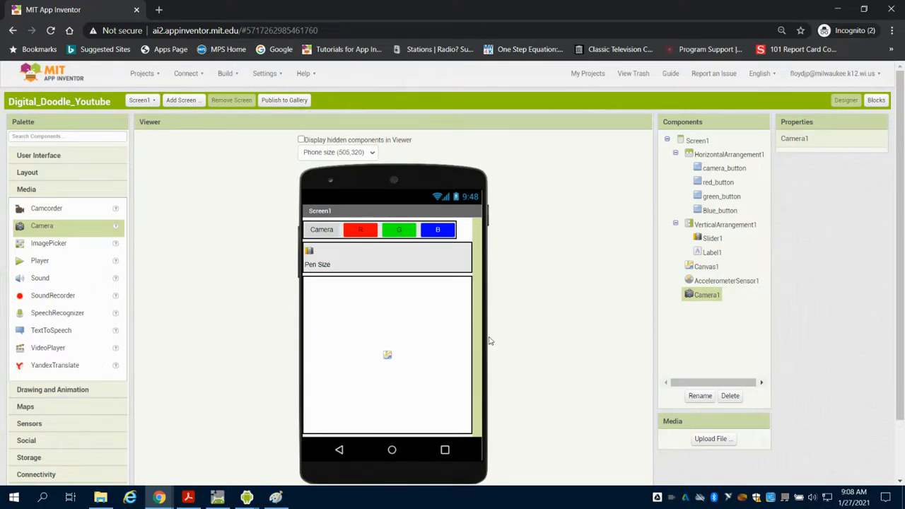
mouse_move(445, 306)
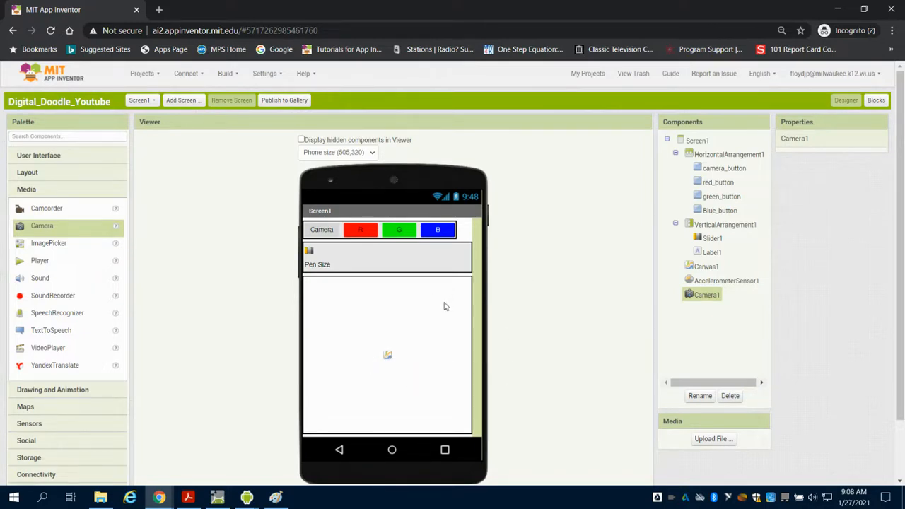
mouse_move(790, 161)
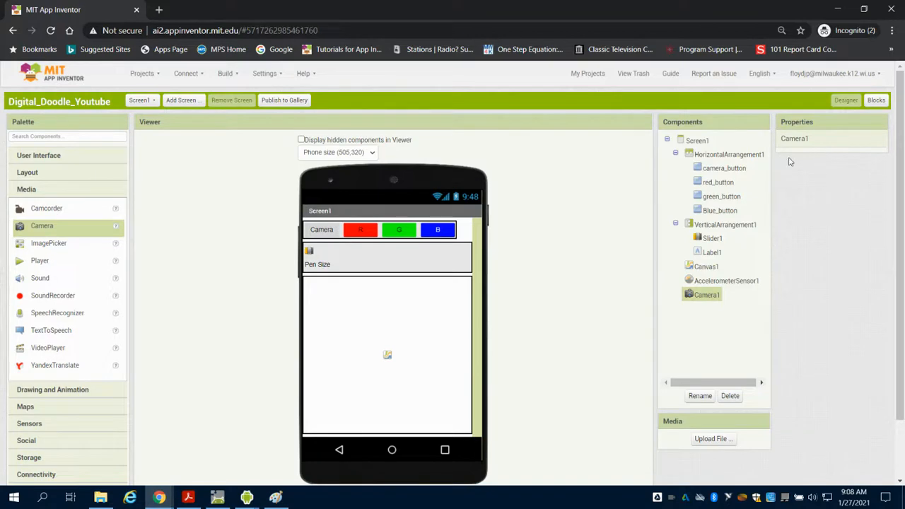
click(725, 280)
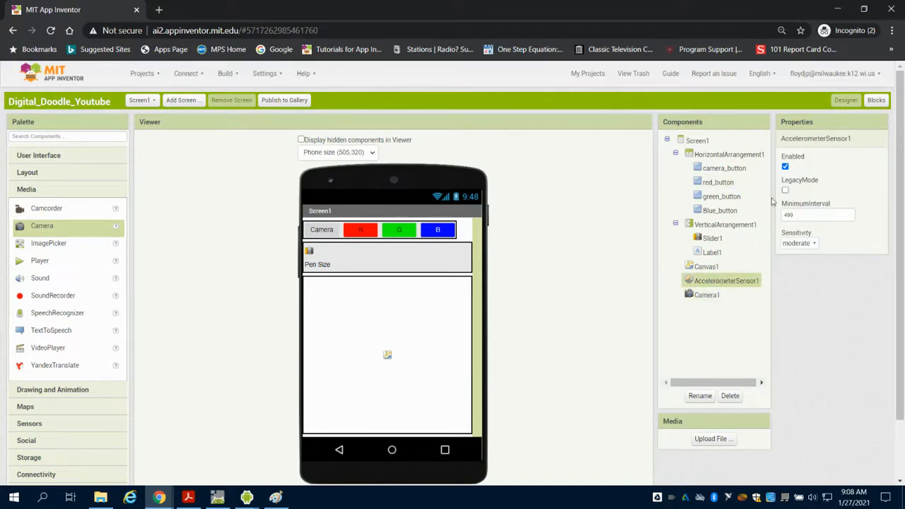
click(697, 140)
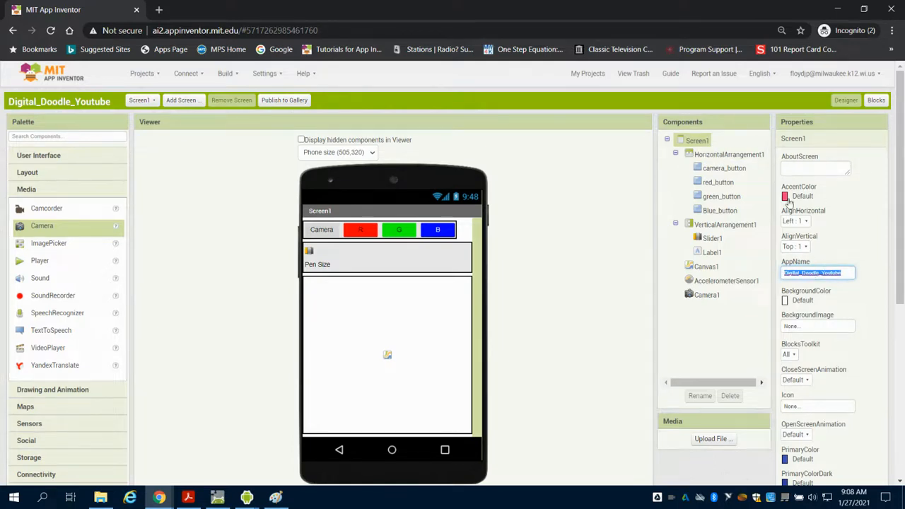
scroll(down, 3)
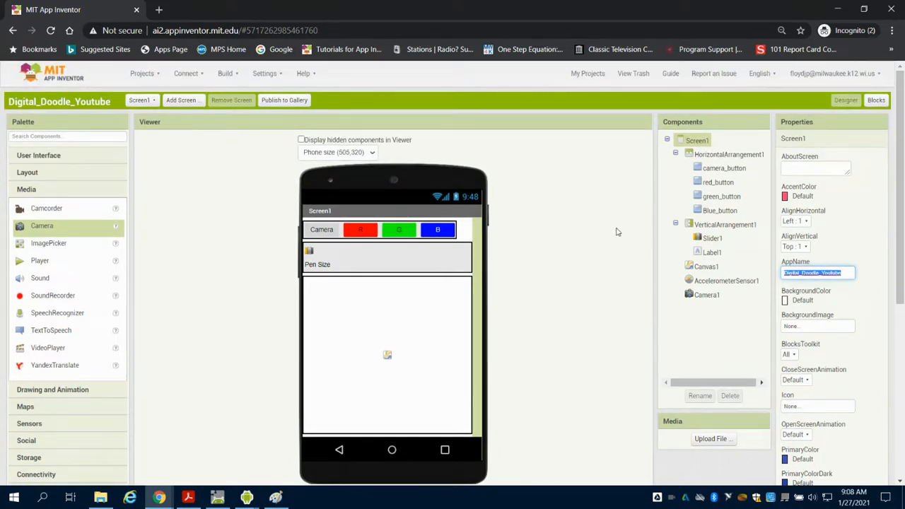
mouse_move(455, 280)
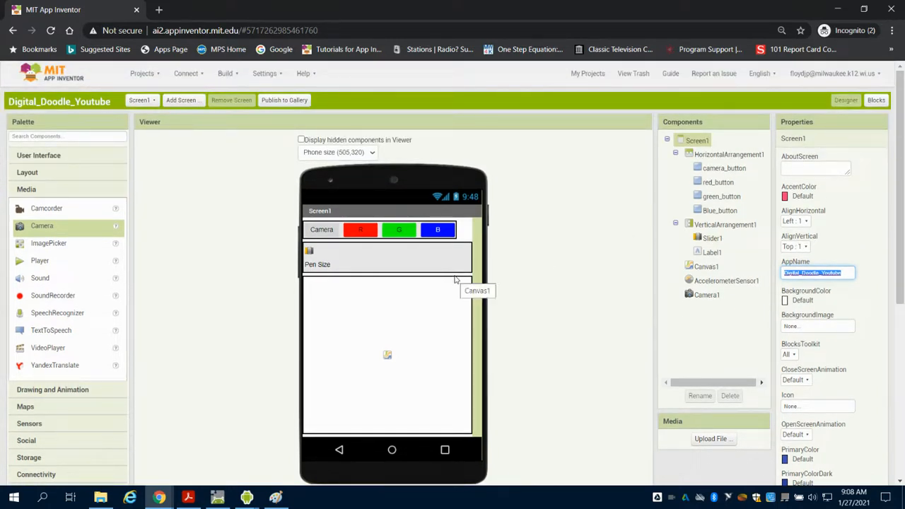
mouse_move(290, 189)
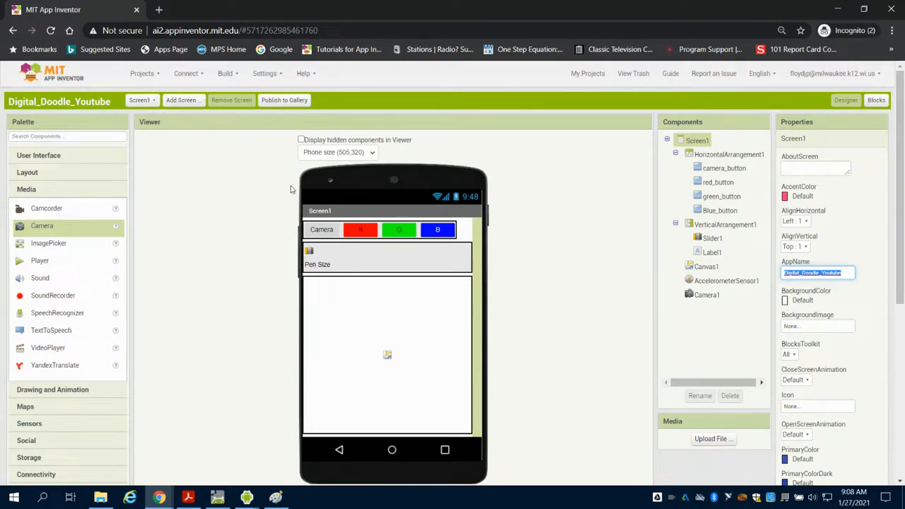
mouse_move(323, 338)
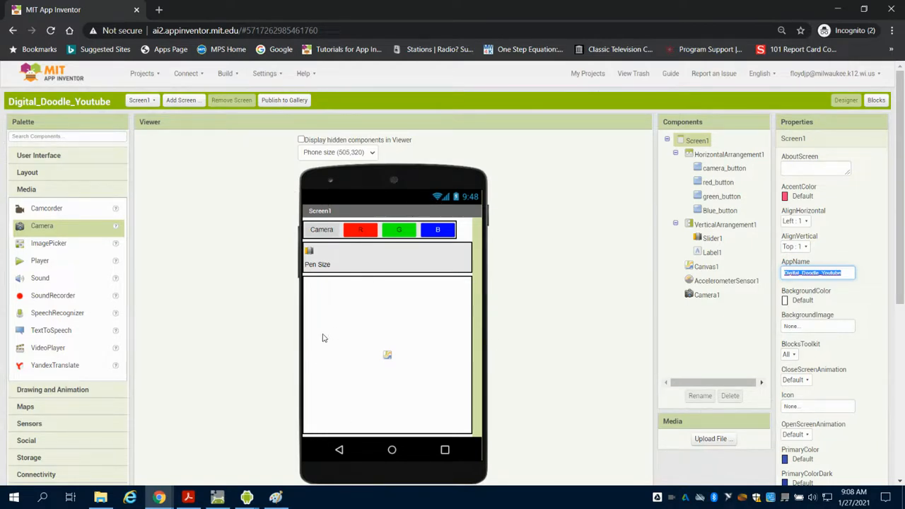